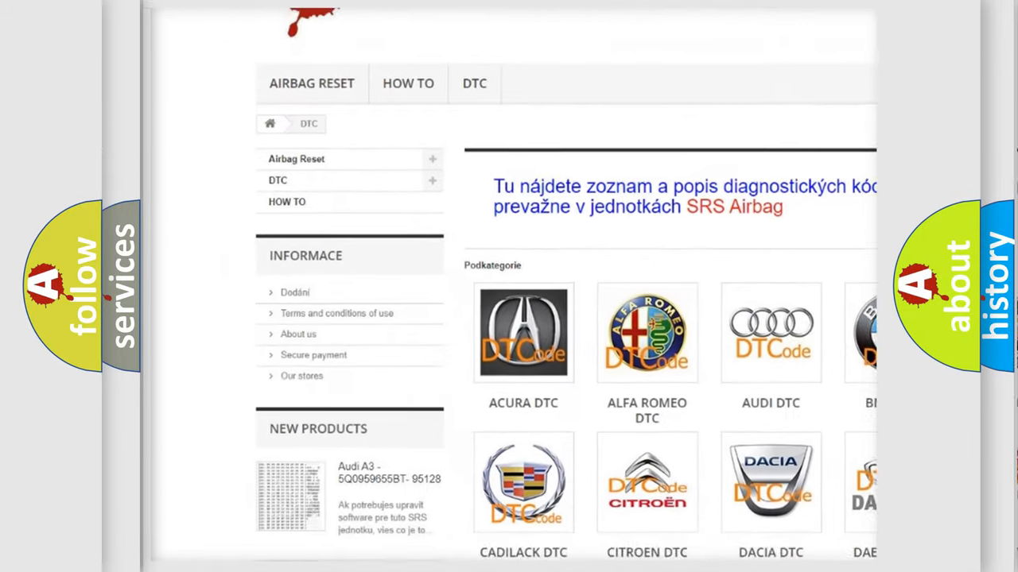
pyautogui.scroll(-3)
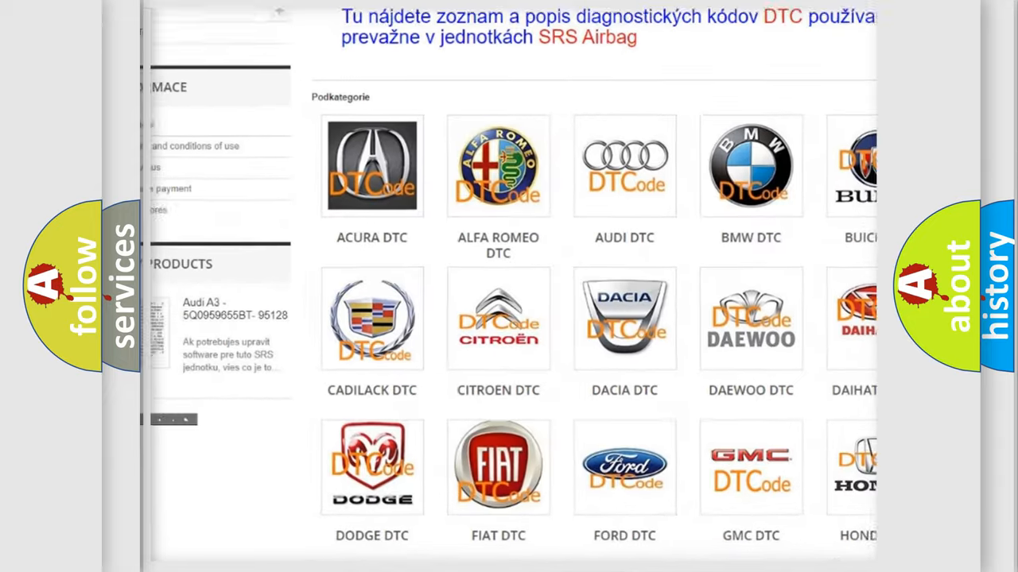
pyautogui.scroll(-3)
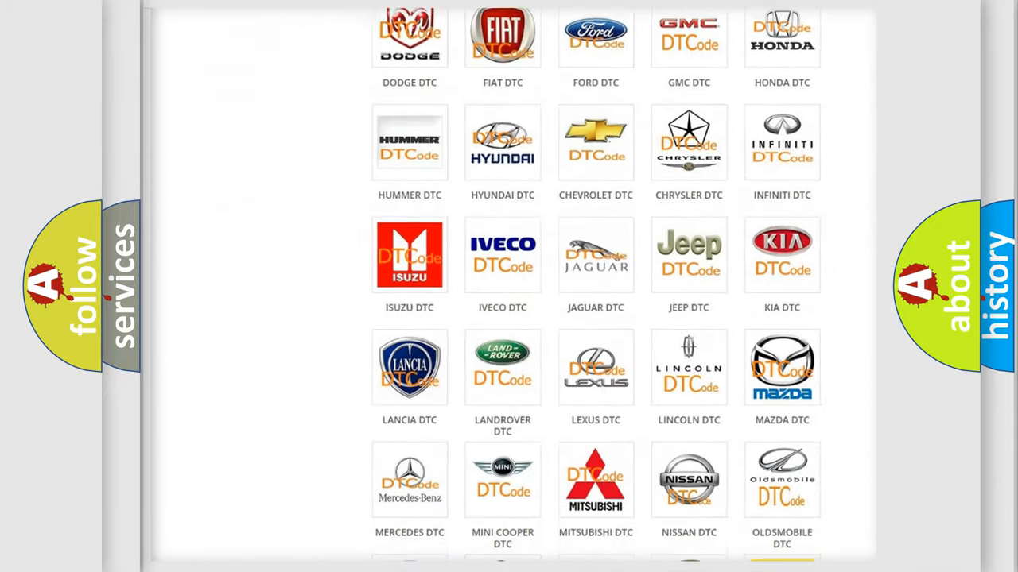
pyautogui.scroll(-3)
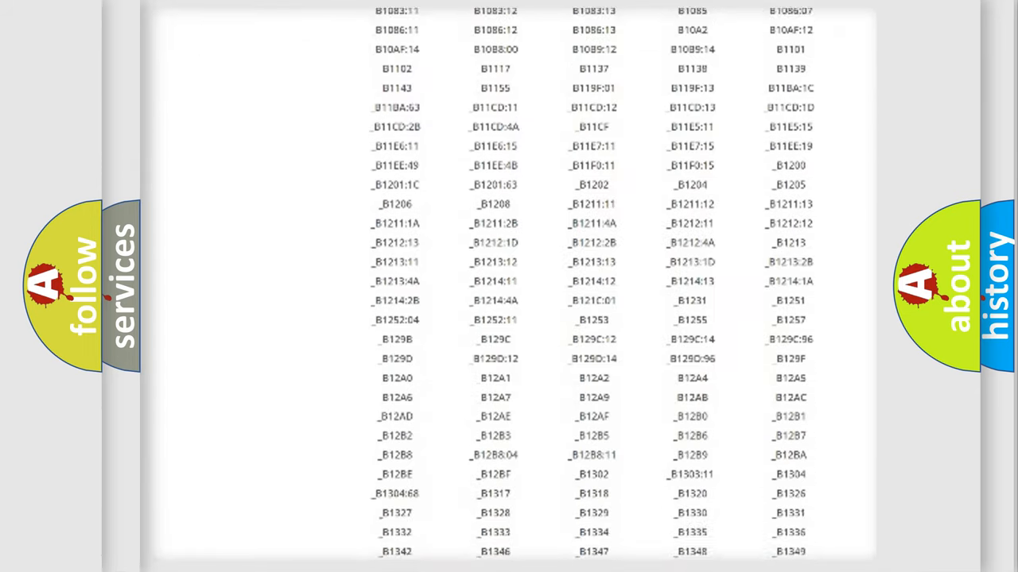
pyautogui.scroll(-3)
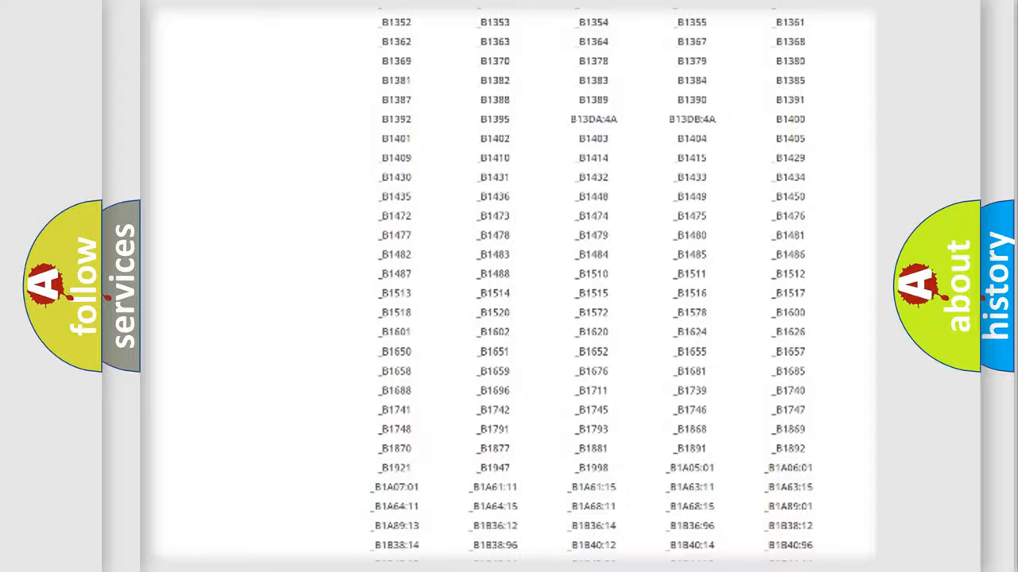